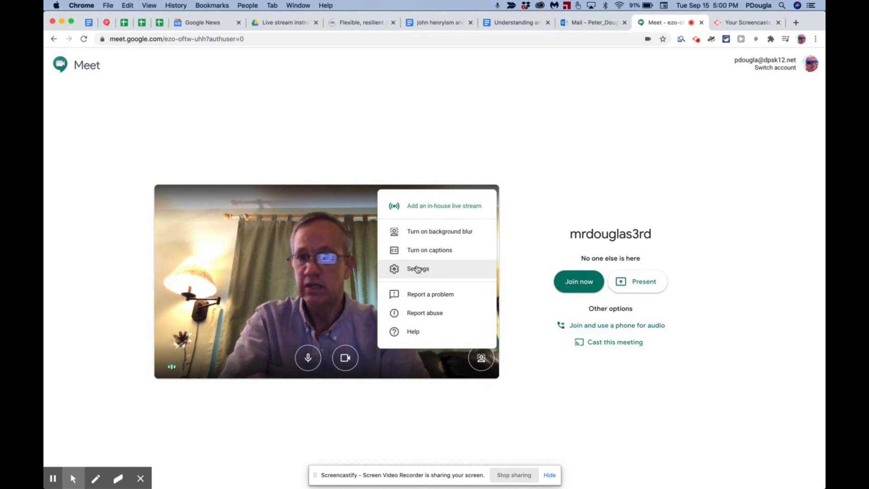
Step: Open Meet settings at the Video section, showing the FaceTime HD camera in use
left_click(417, 268)
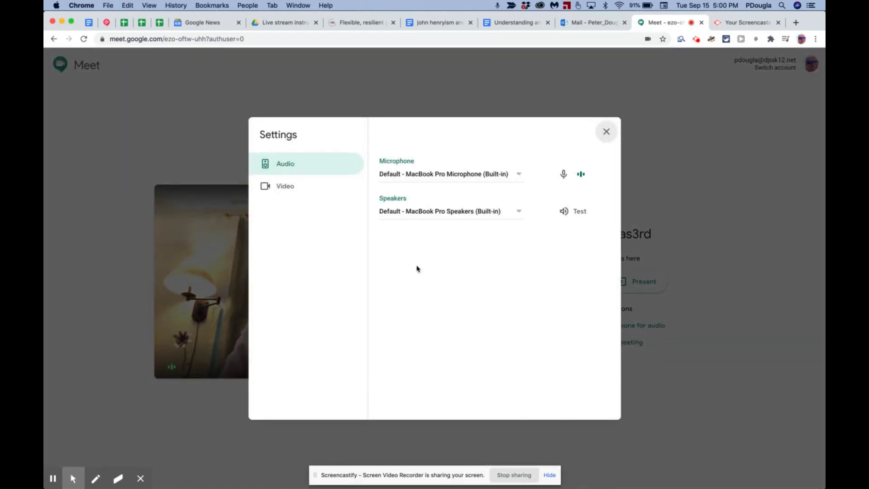
left_click(284, 186)
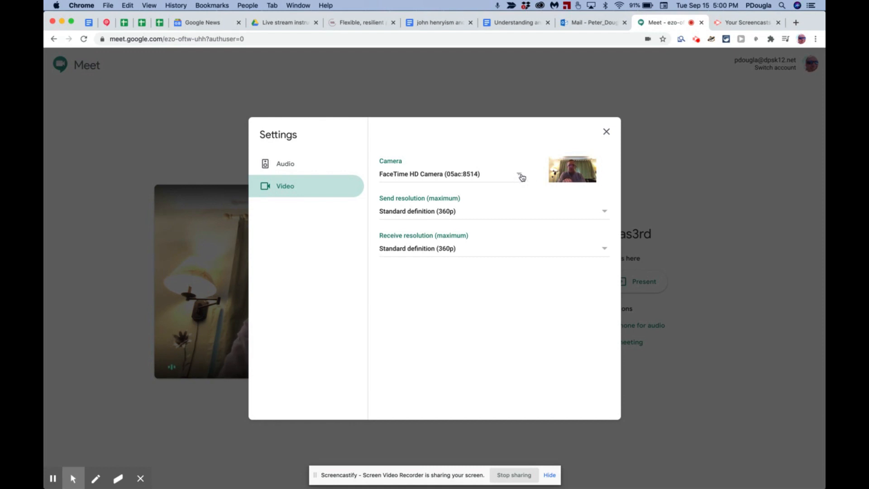
Step: Switch the camera to Logitech MeetUp (046d:0866) so the preview shows the room
left_click(449, 174)
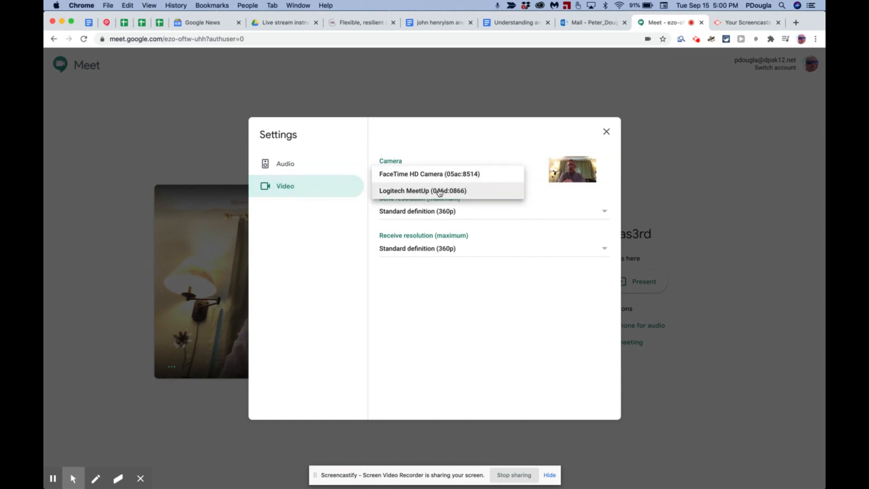
left_click(422, 190)
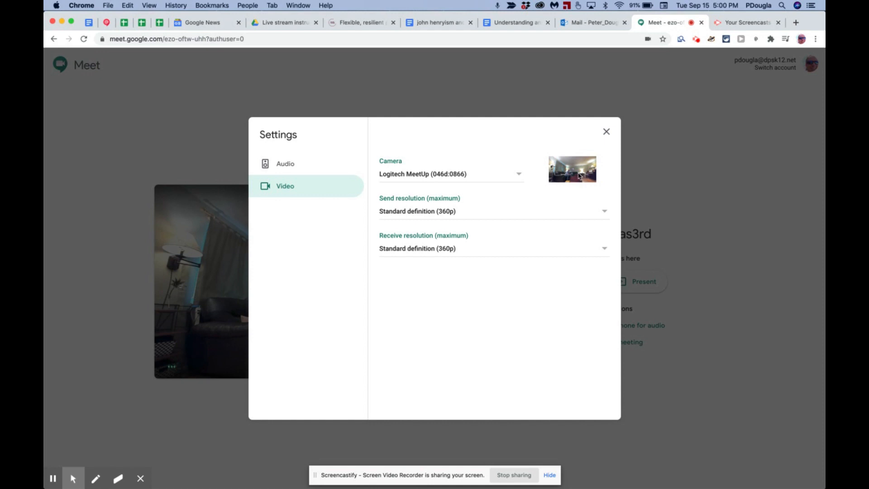
mouse_move(473, 143)
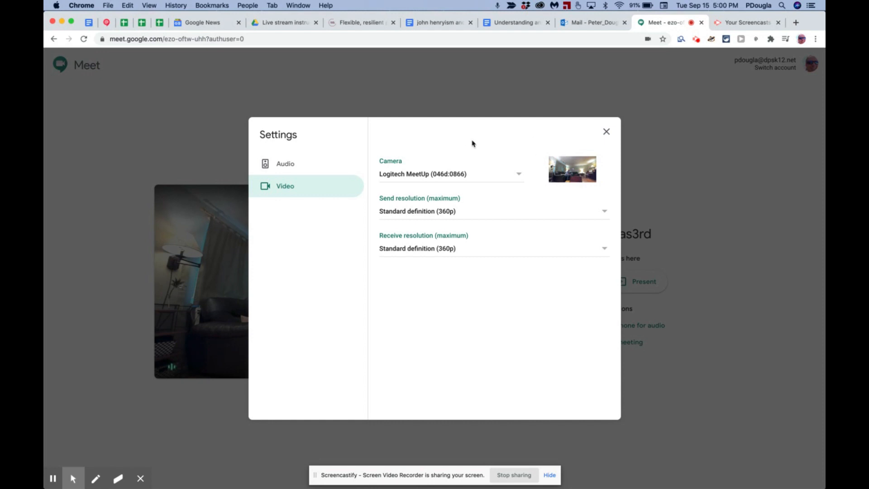
mouse_move(286, 164)
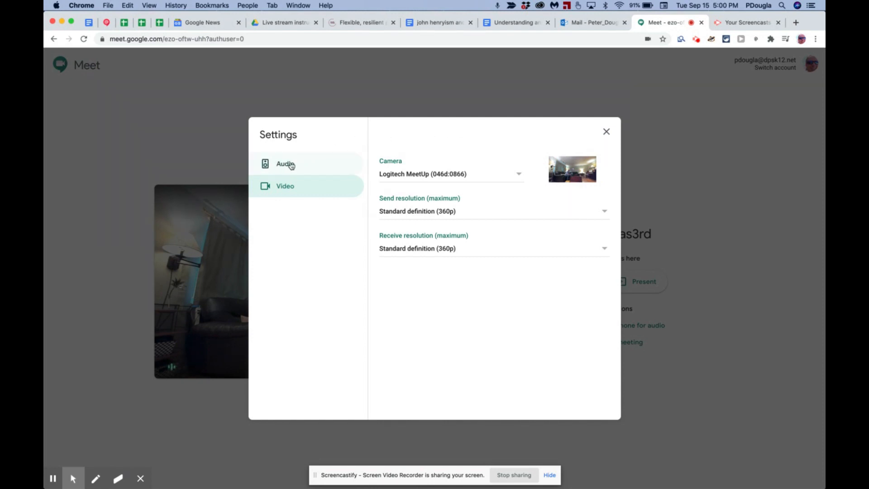
Step: Set both microphone and speakers to Logitech MeetUp Speakerphone, then return to Video settings
left_click(285, 163)
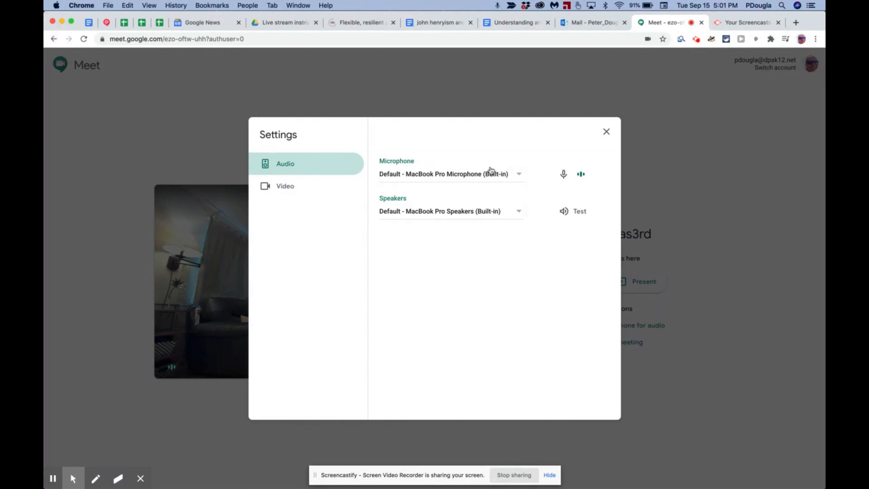
left_click(450, 174)
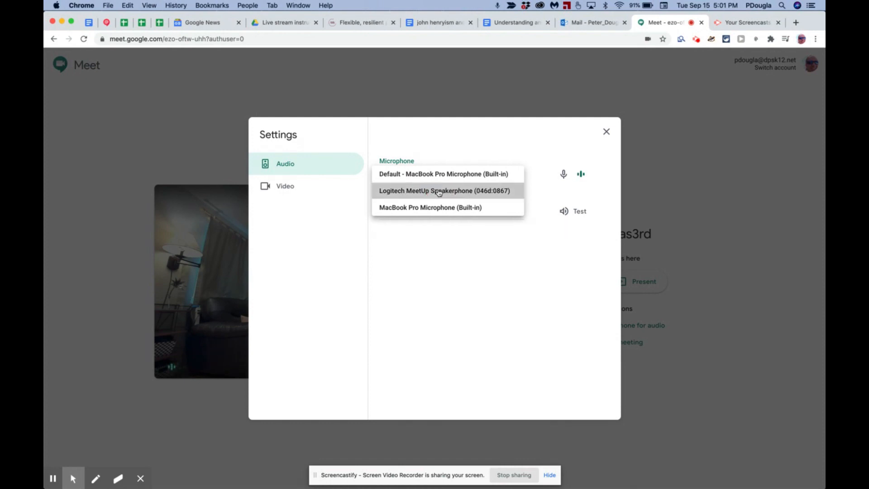
left_click(444, 190)
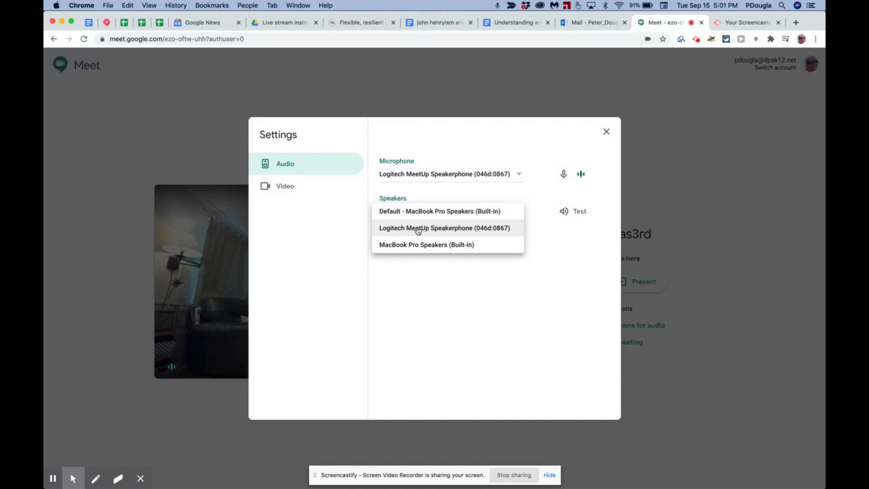
left_click(444, 228)
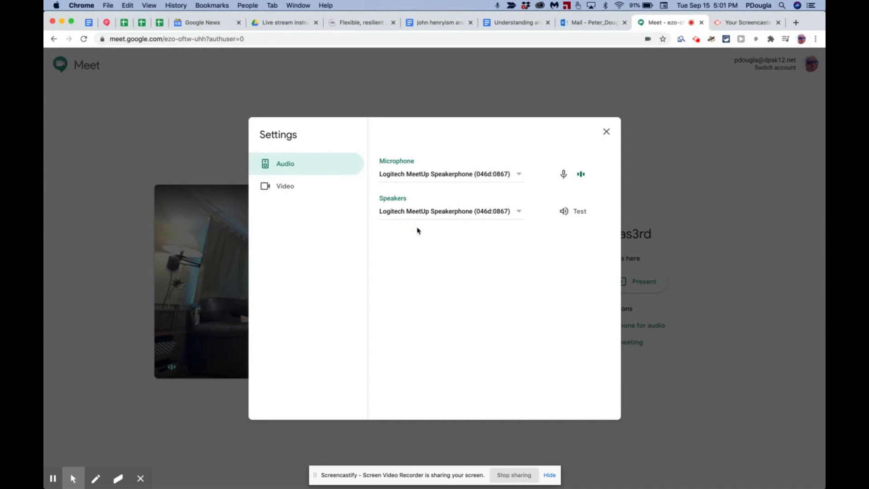
mouse_move(400, 271)
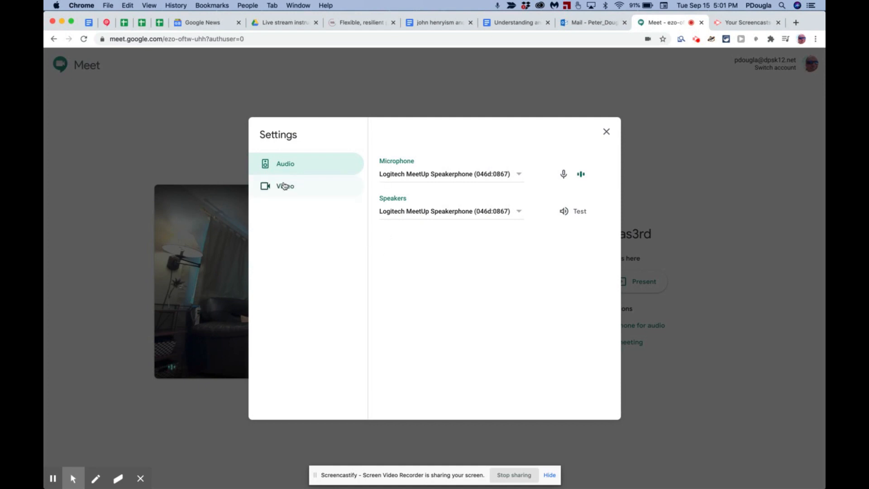
left_click(285, 185)
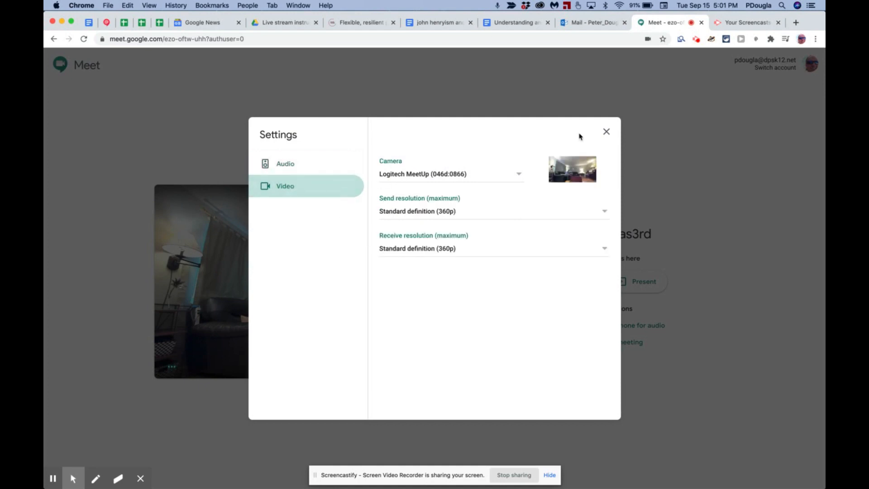
Step: Close settings, join the mrdouglas3rd meeting, and dismiss the Add others popup
left_click(606, 131)
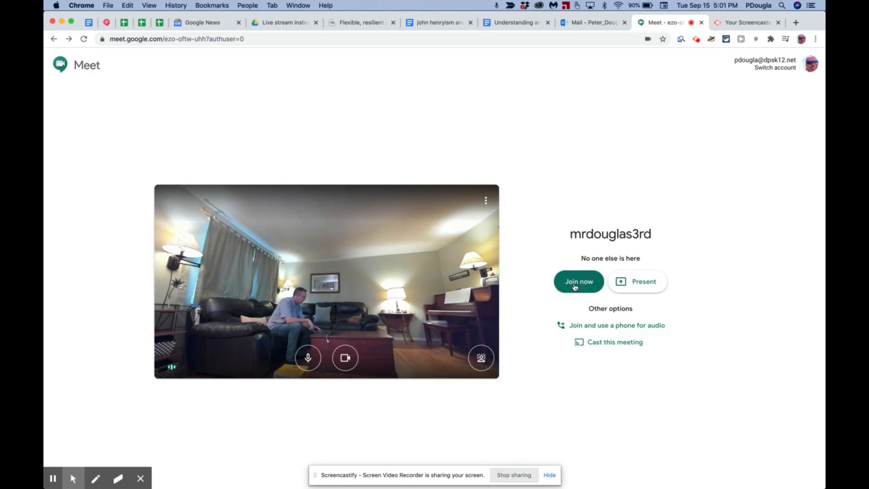
left_click(578, 281)
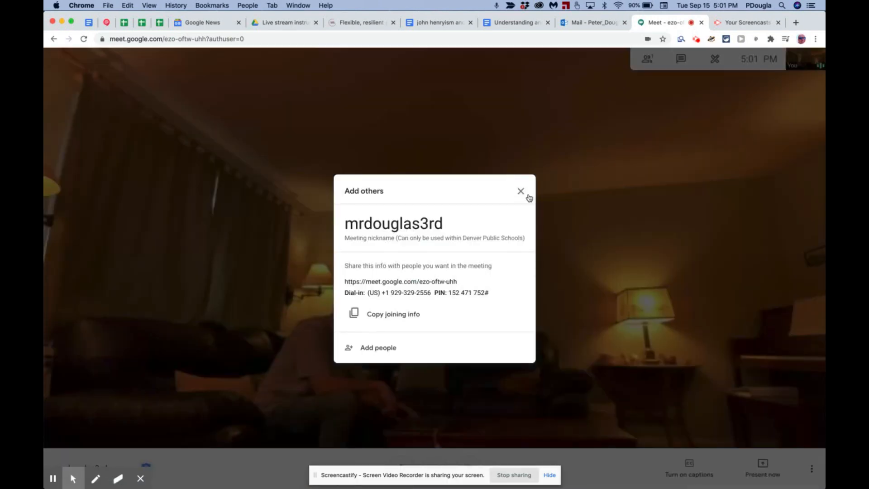
left_click(520, 191)
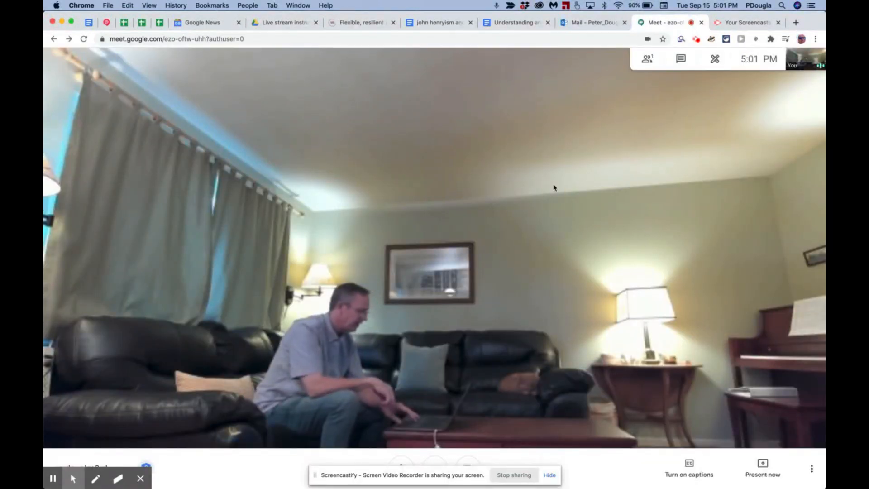